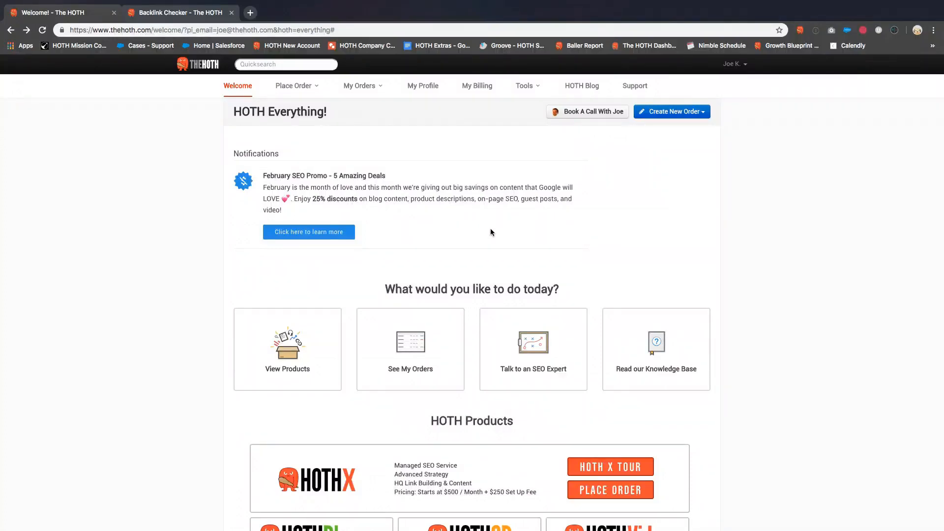
{"action": "mouse_move", "coordinate": [585, 198]}
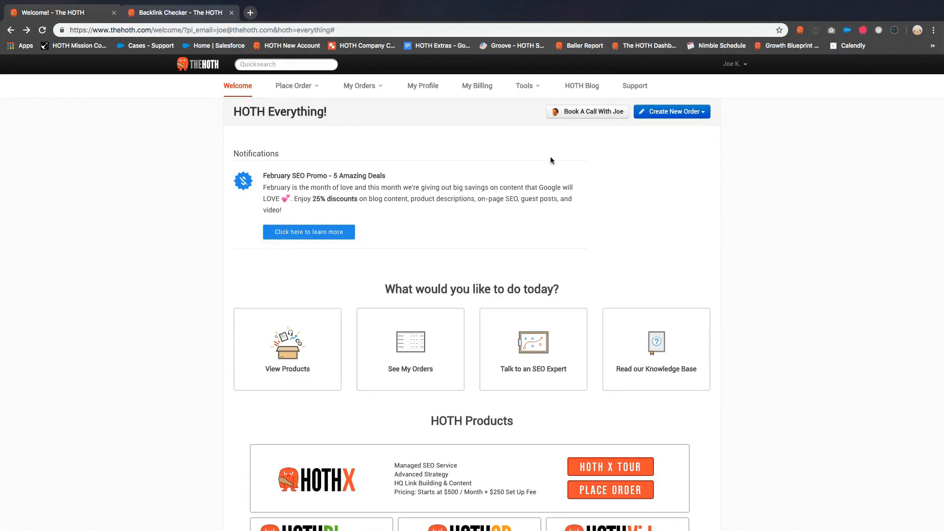
Step: Open Backlink Checker from The HOTH's Tools menu
{"action": "left_click", "coordinate": [525, 86]}
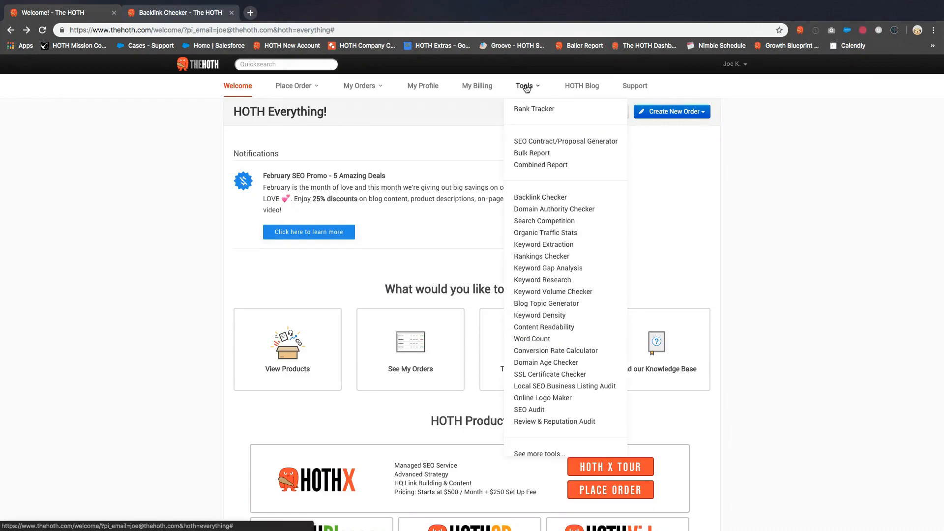
{"action": "mouse_move", "coordinate": [540, 196]}
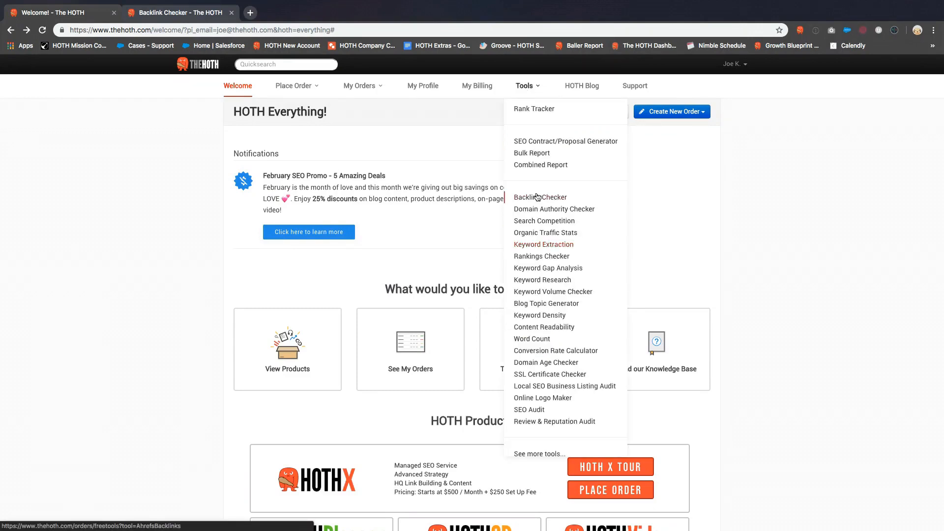
{"action": "left_click", "coordinate": [540, 196]}
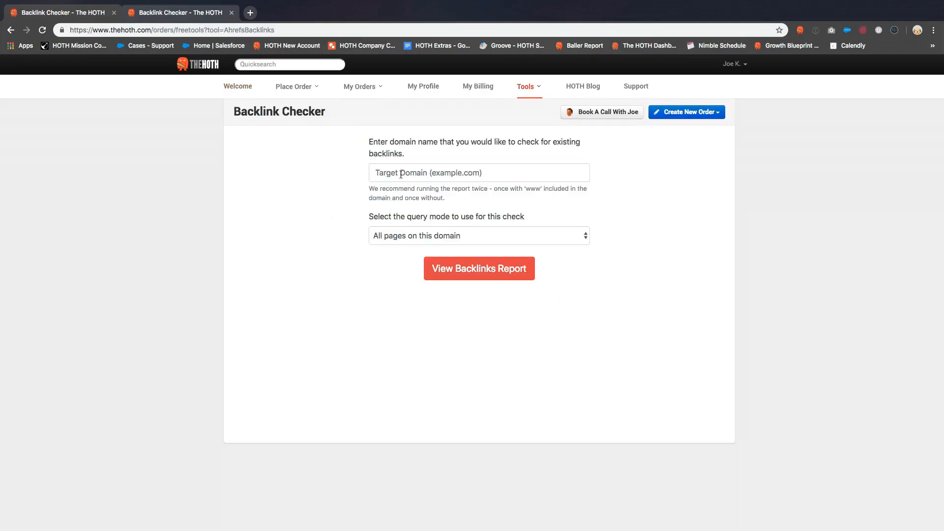
Step: Enter thehoth.com as the target domain and run the backlinks report
{"action": "left_click", "coordinate": [478, 236]}
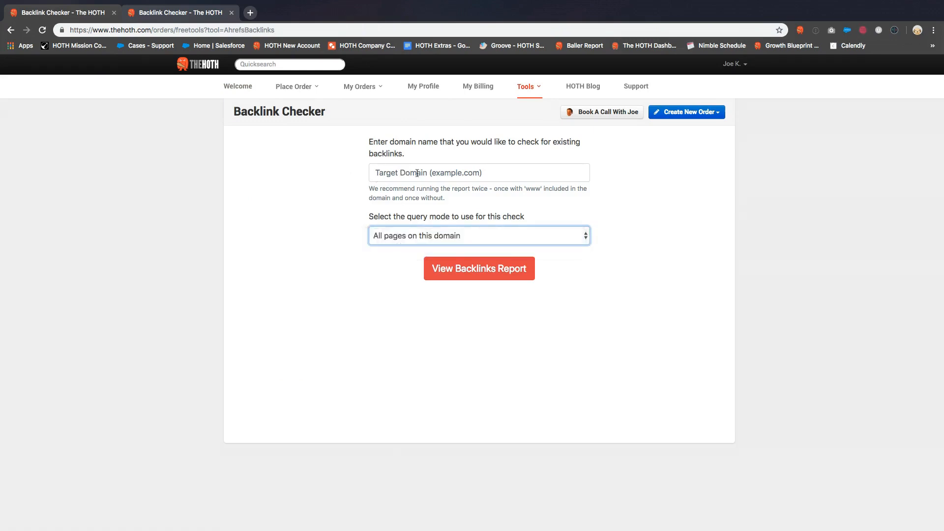
{"action": "type", "text": "thehoth.com"}
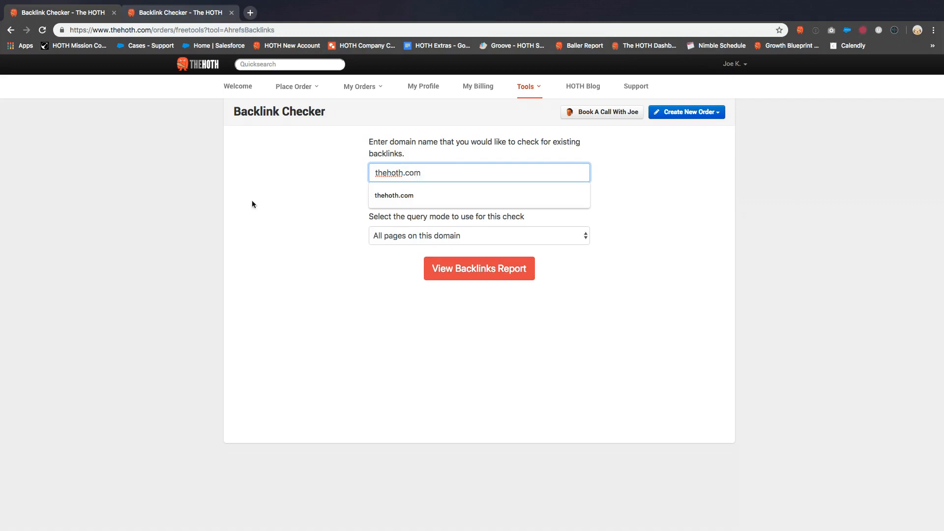
{"action": "left_click", "coordinate": [478, 268]}
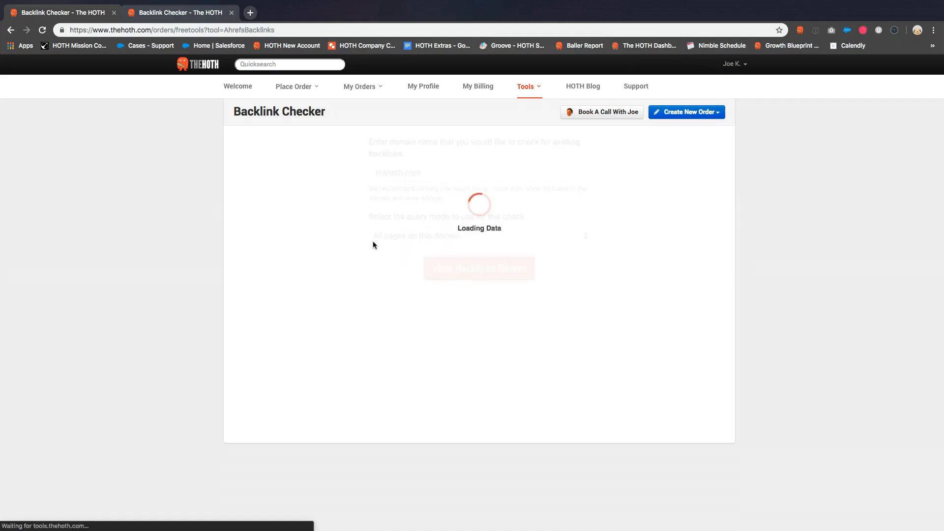
{"action": "mouse_move", "coordinate": [368, 270]}
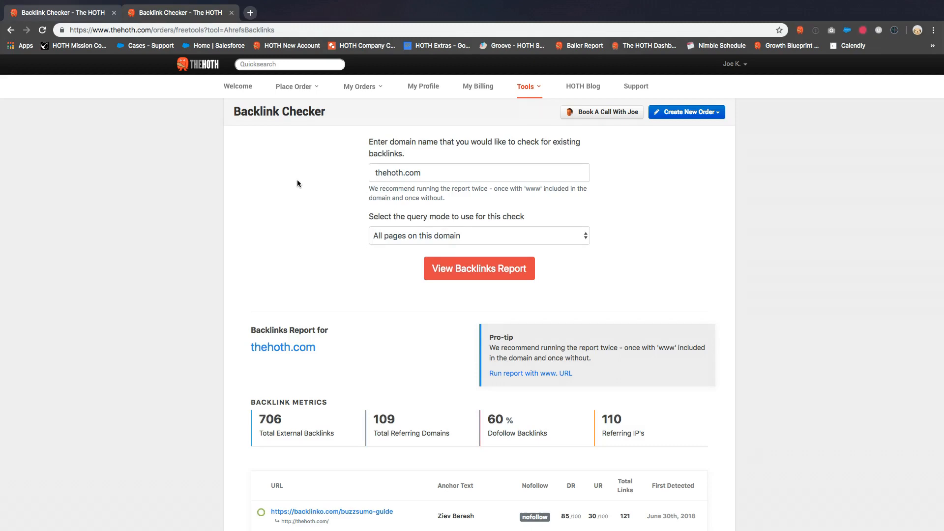
{"action": "mouse_move", "coordinate": [293, 180]}
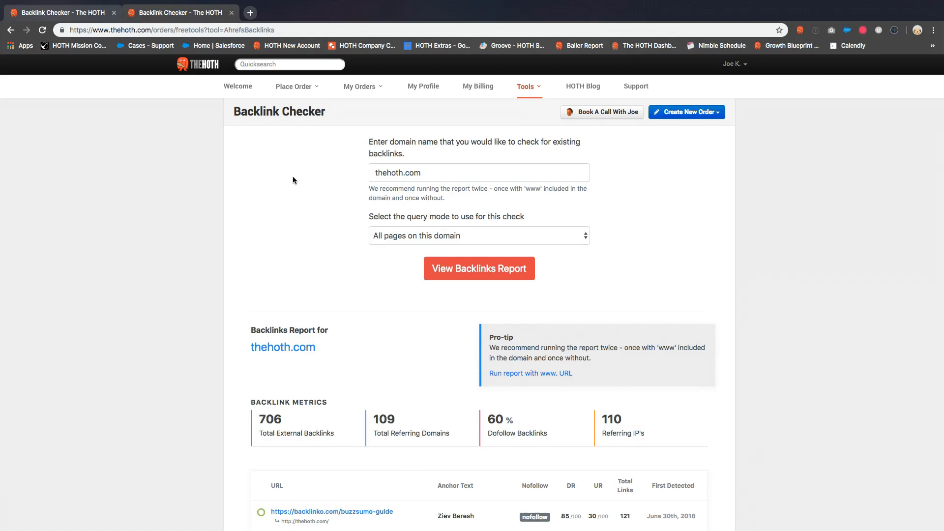
Step: Scroll past the metrics to the table of referring URLs, anchor text, DR, UR and dates
{"action": "scroll", "scroll_direction": "down", "scroll_amount": 3}
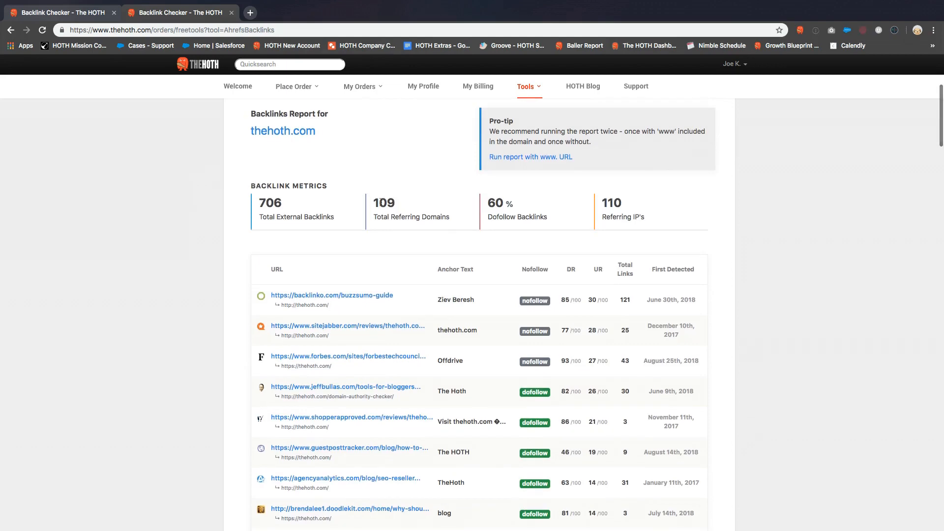
{"action": "scroll", "scroll_direction": "down", "scroll_amount": 3}
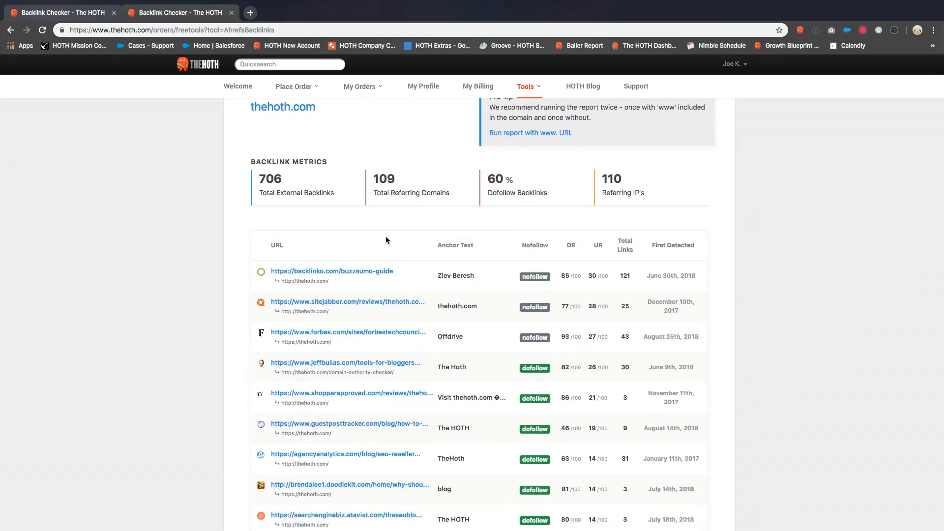
{"action": "scroll", "scroll_direction": "down", "scroll_amount": 3}
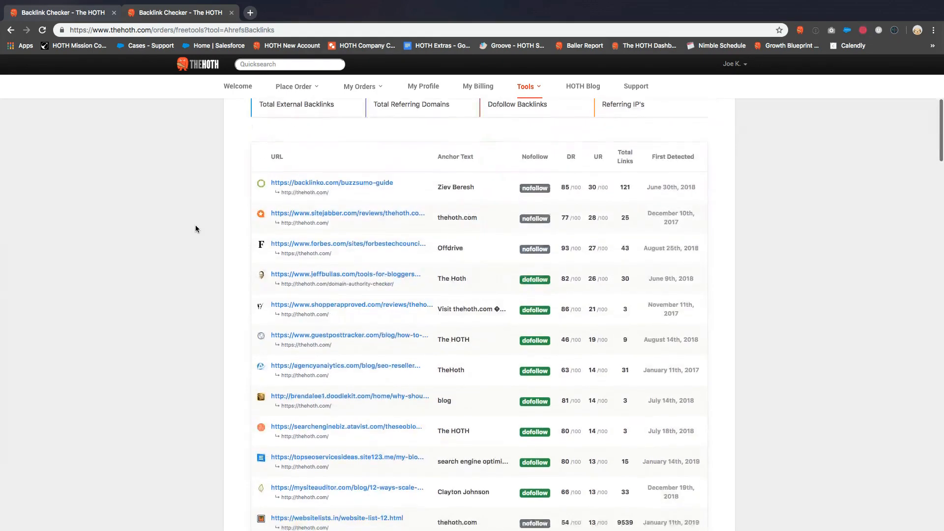
{"action": "scroll", "scroll_direction": "down", "scroll_amount": 3}
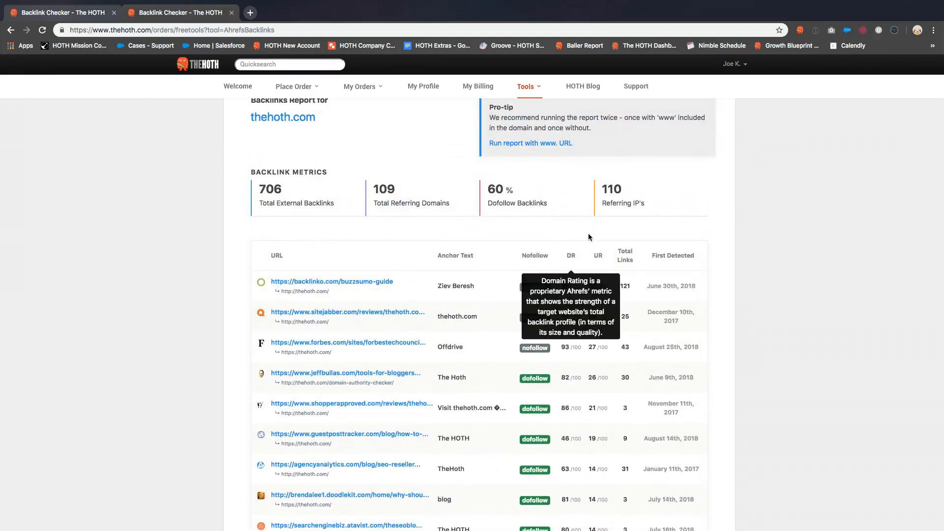
{"action": "mouse_move", "coordinate": [625, 252]}
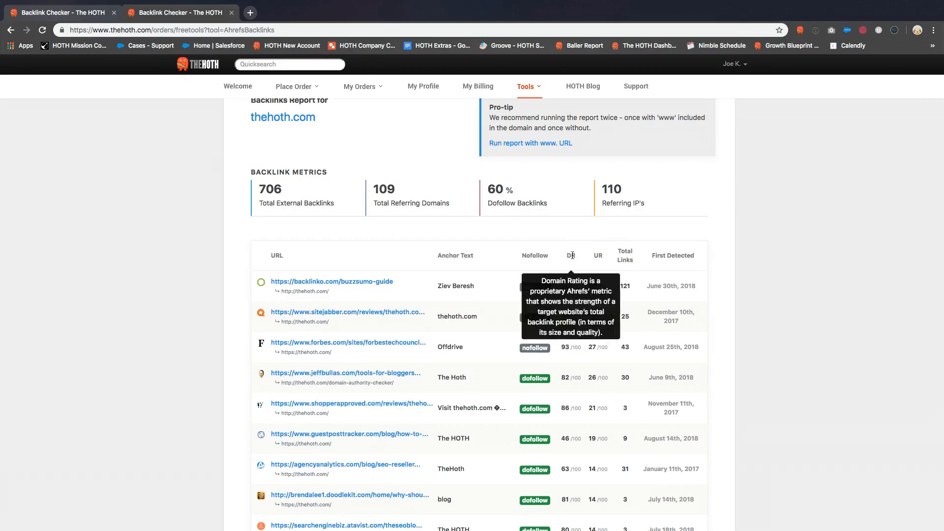
{"action": "mouse_move", "coordinate": [159, 216]}
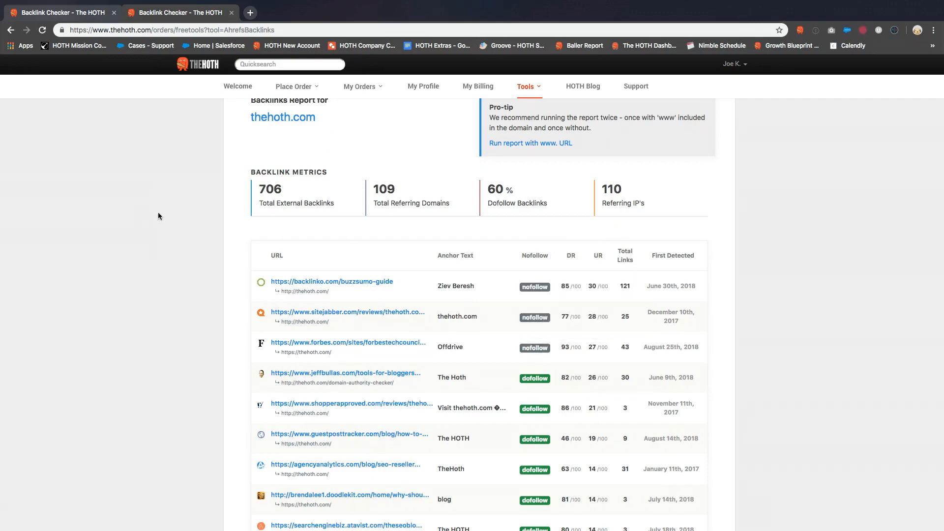